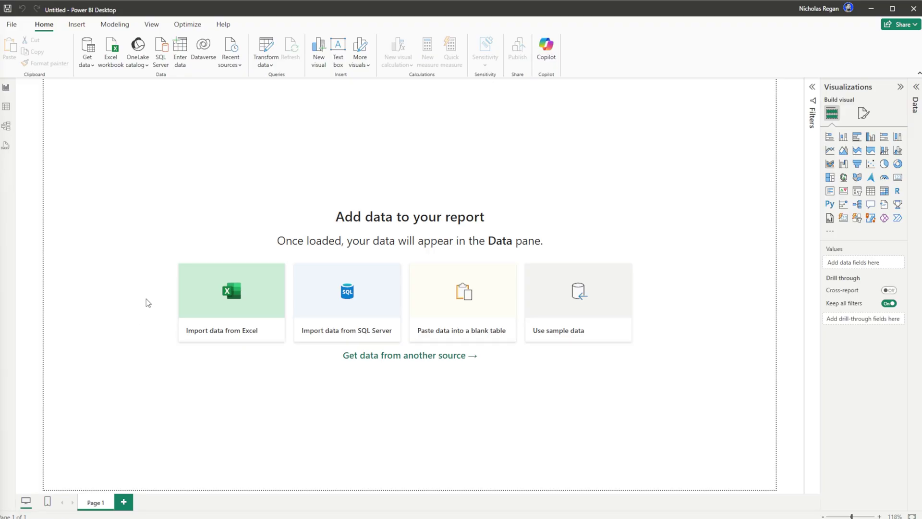
mouse_move(102, 128)
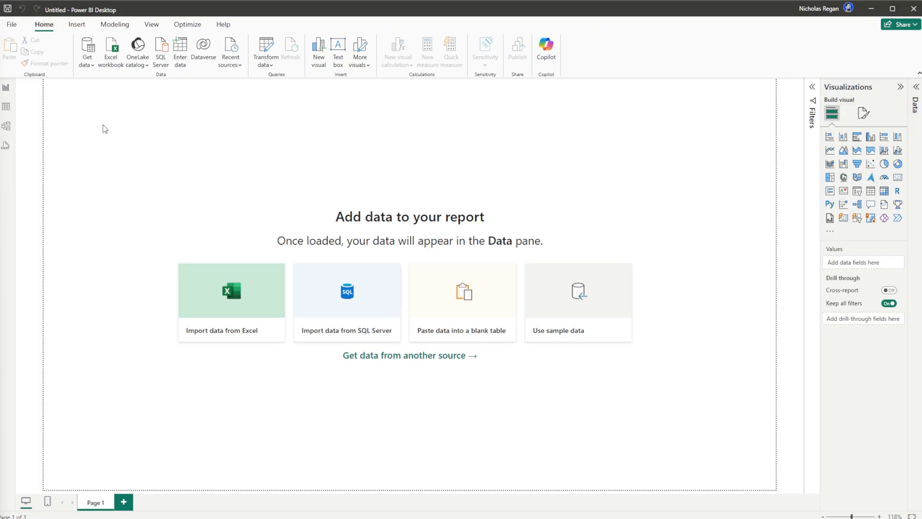
Import ThatOfficeGuy Content Plan.xlsx from Excel and preview its Content sheet in the Navigator
click(88, 57)
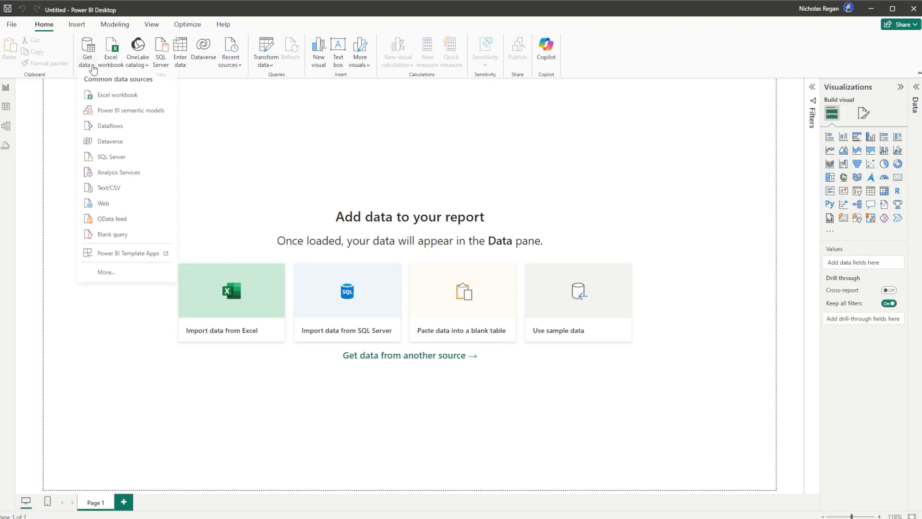
click(116, 95)
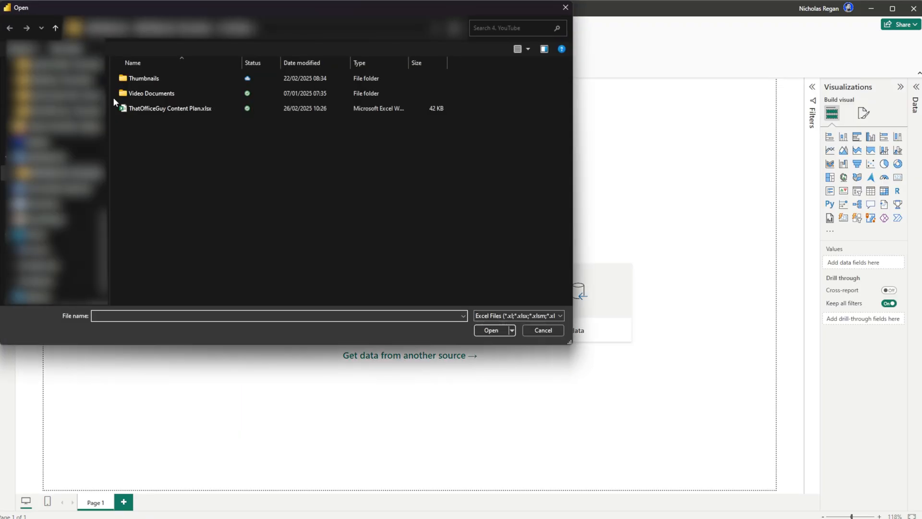
click(543, 329)
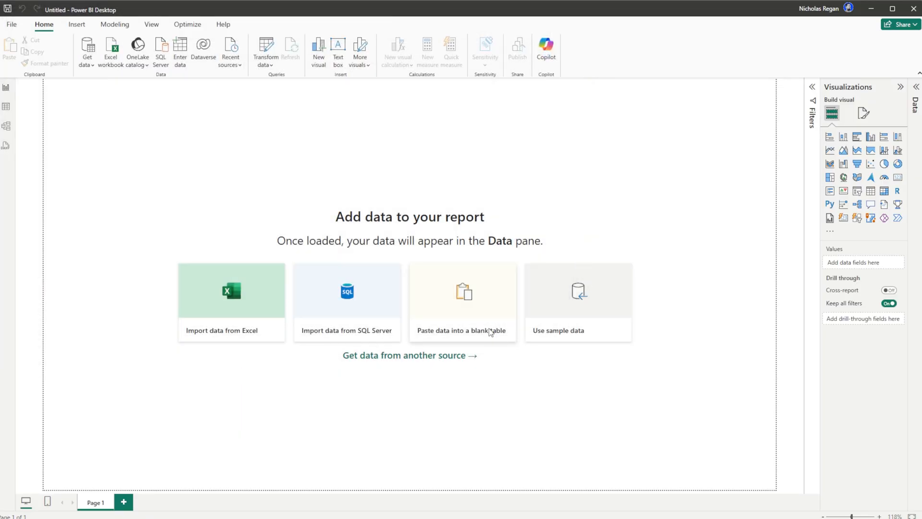
click(231, 291)
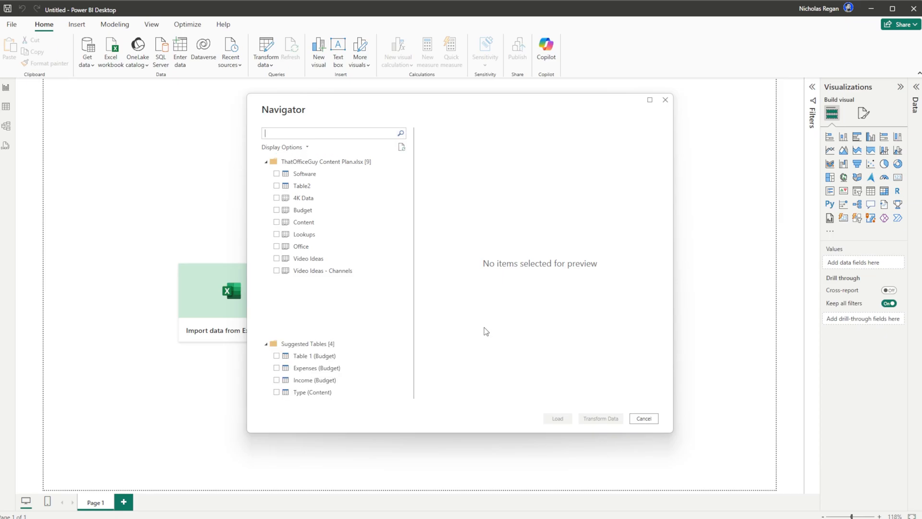
mouse_move(433, 370)
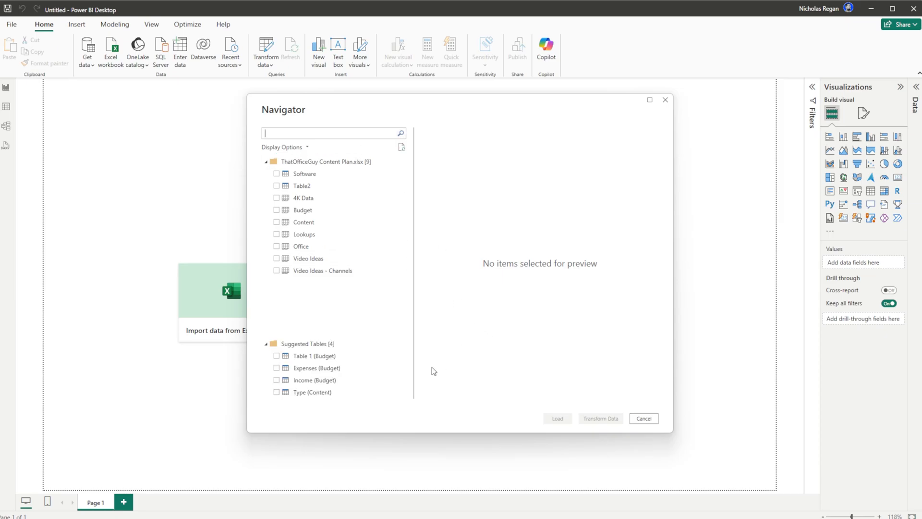
click(276, 222)
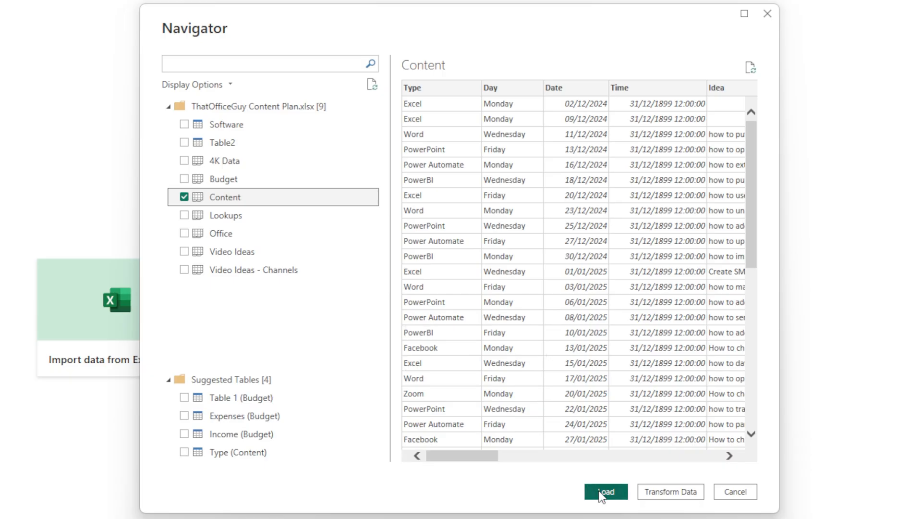
Load the checked Content table from the Navigator into the report
click(603, 491)
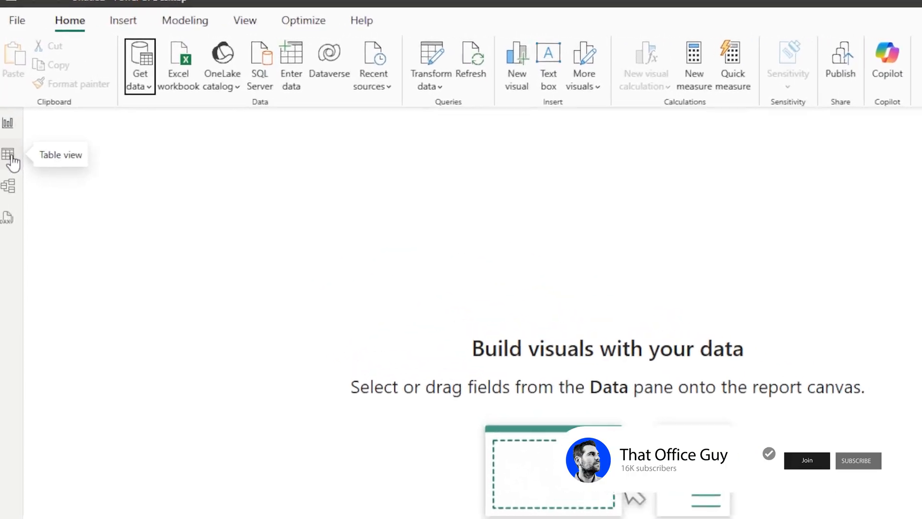
click(9, 154)
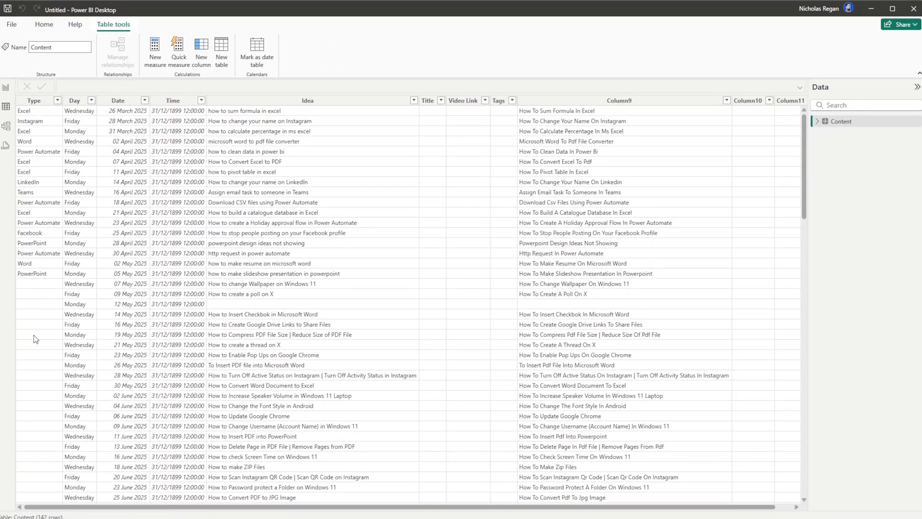
mouse_move(139, 185)
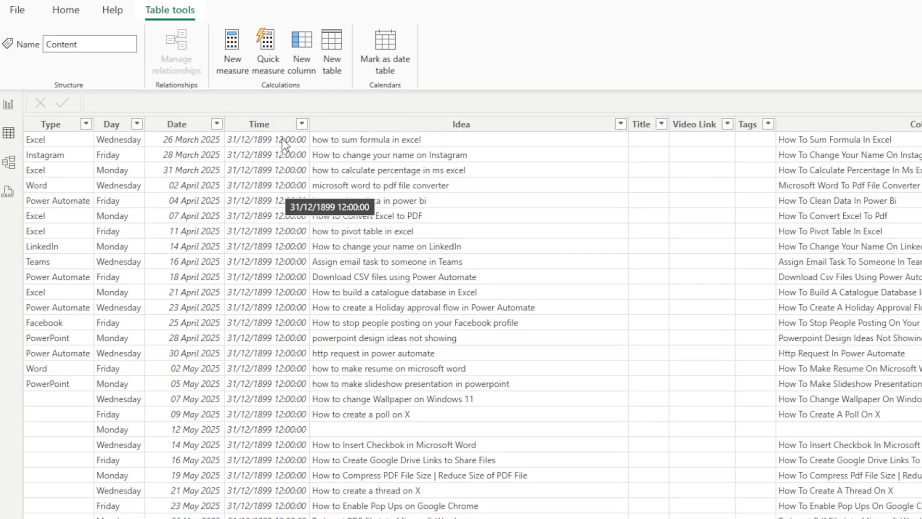
mouse_move(300, 231)
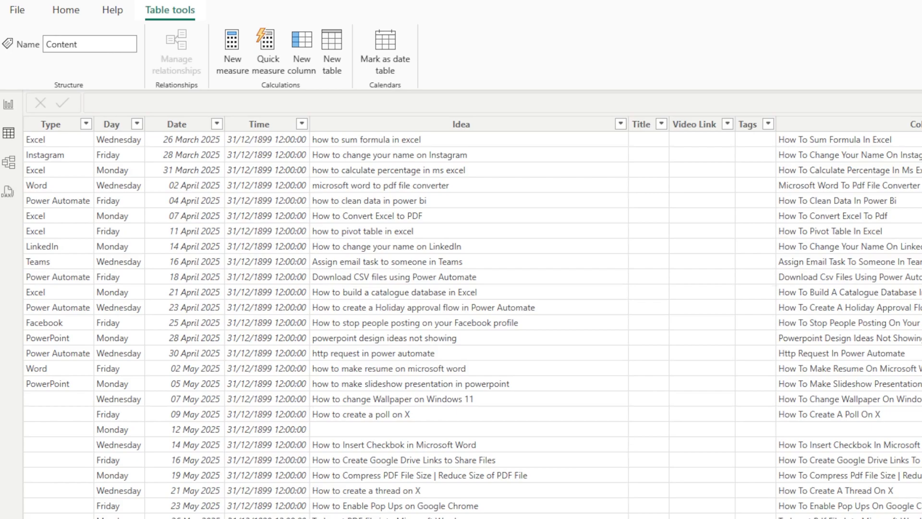
mouse_move(323, 252)
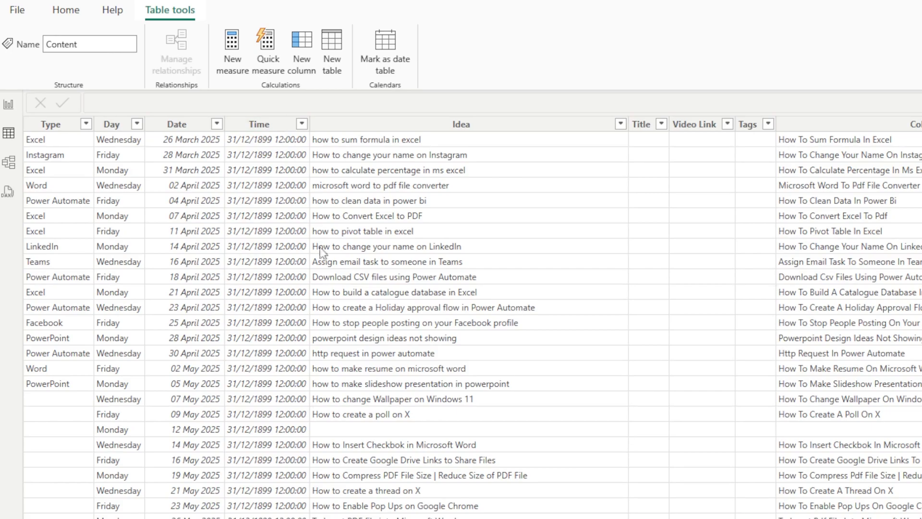
mouse_move(805, 248)
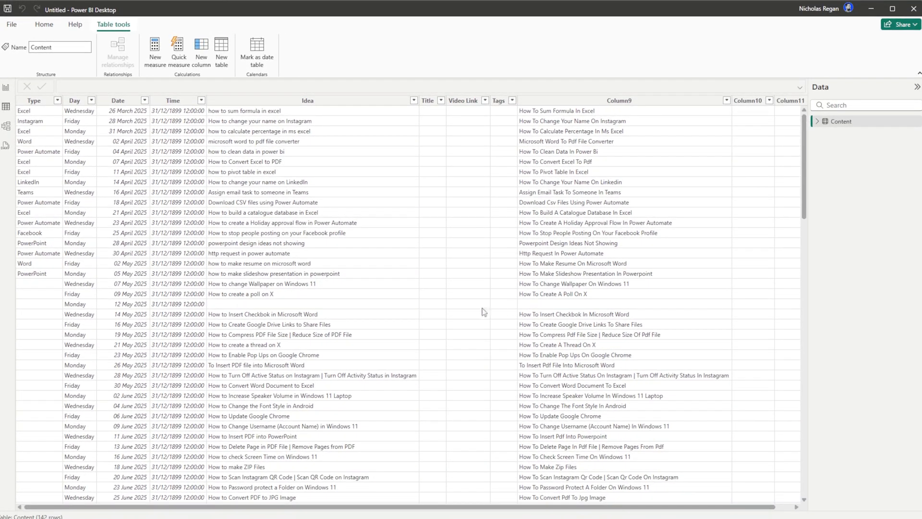
mouse_move(474, 316)
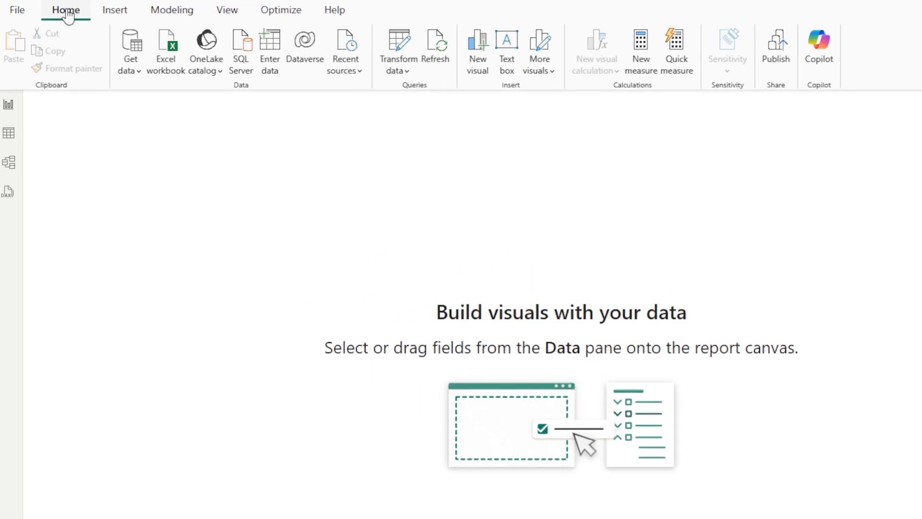
mouse_move(81, 19)
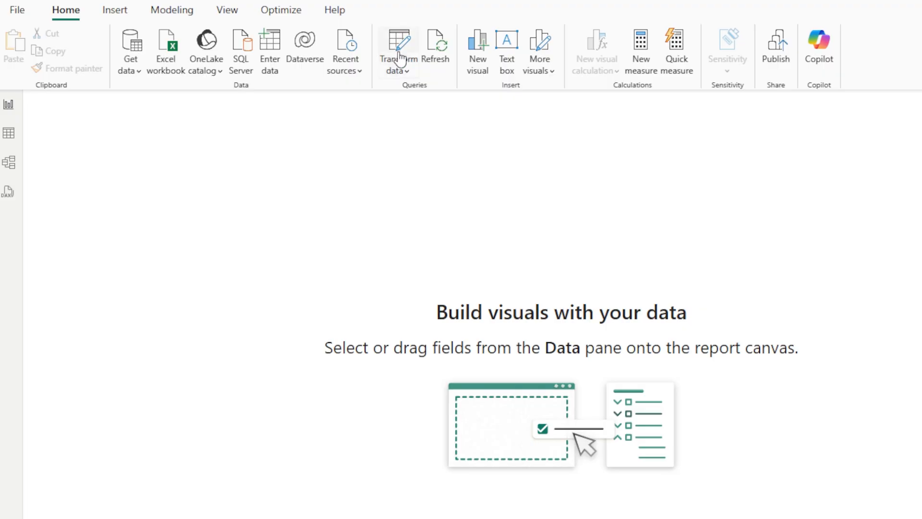
Launch the Power Query Editor on the Content query via Transform data
click(398, 43)
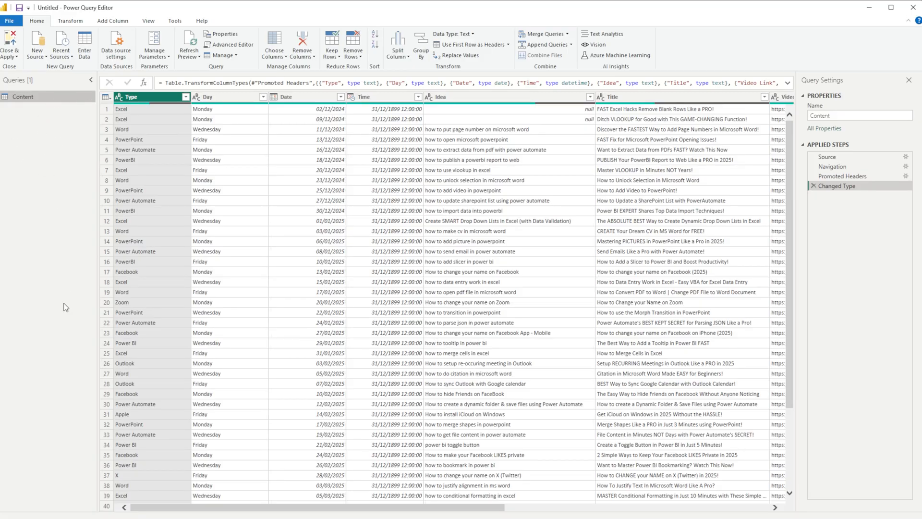
mouse_move(63, 126)
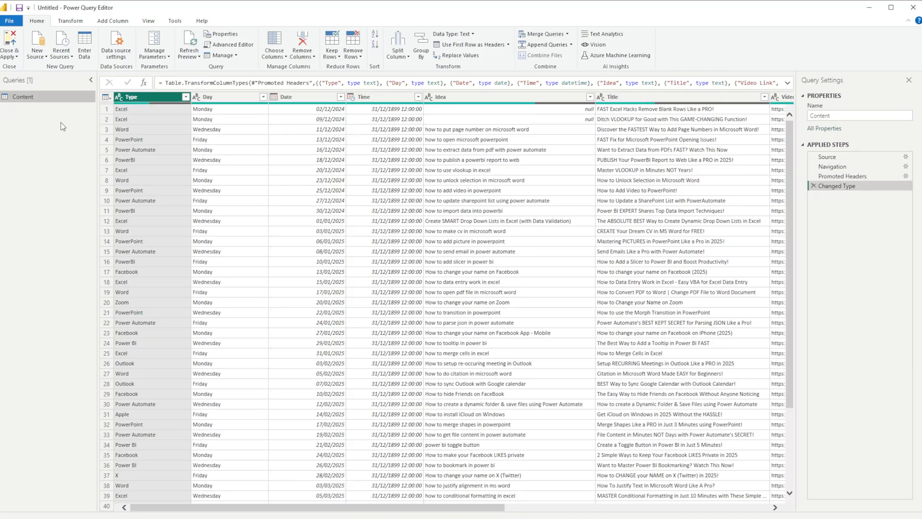
mouse_move(154, 175)
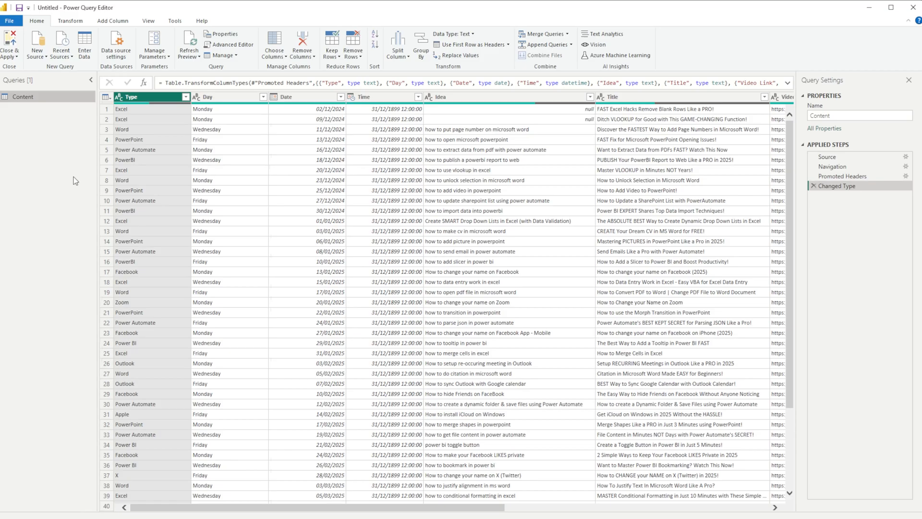
mouse_move(396, 194)
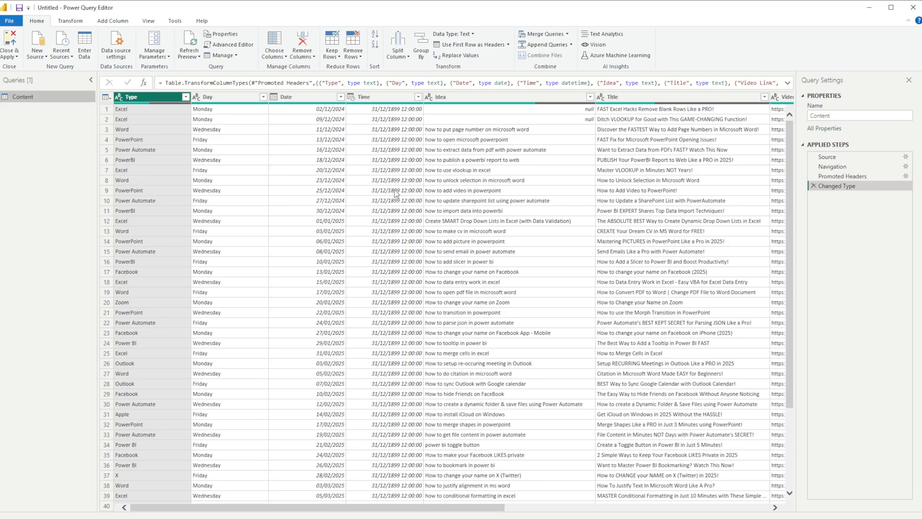
Change the Time column's type to Time, replacing the current date/time conversion
click(370, 96)
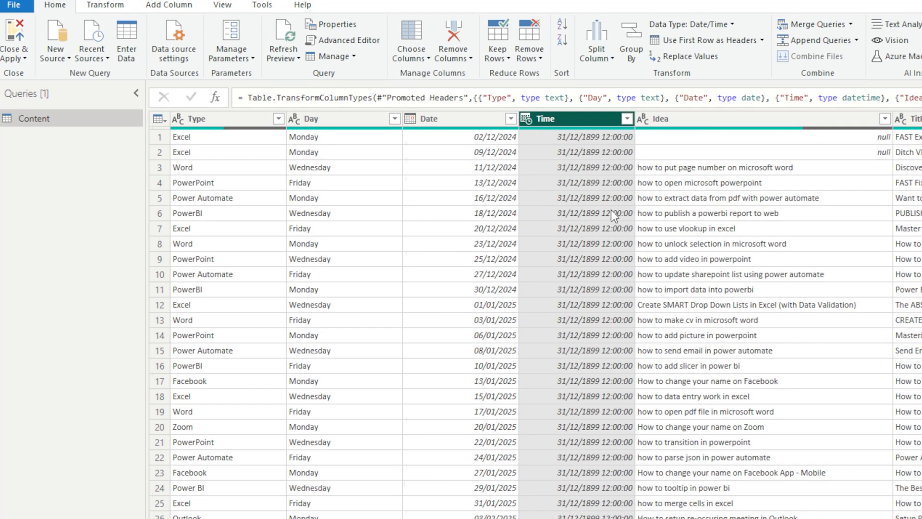
mouse_move(607, 151)
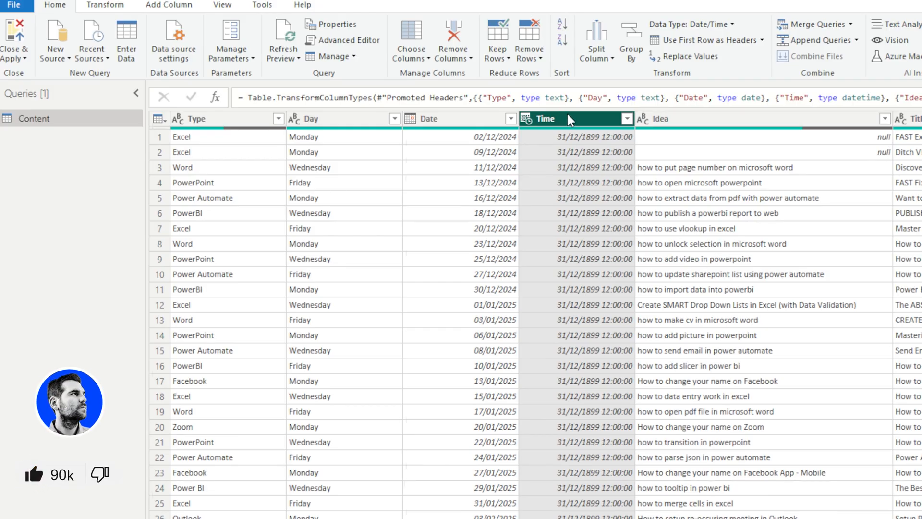
right_click(567, 119)
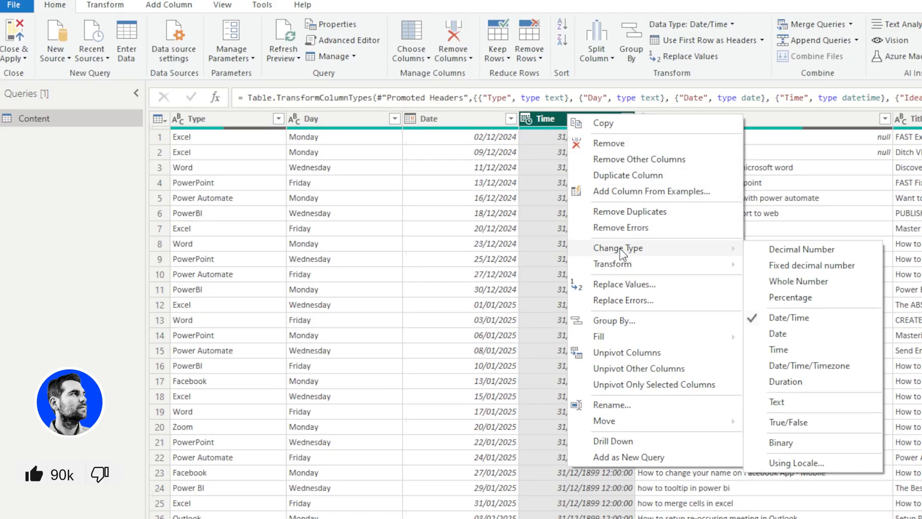
mouse_move(778, 350)
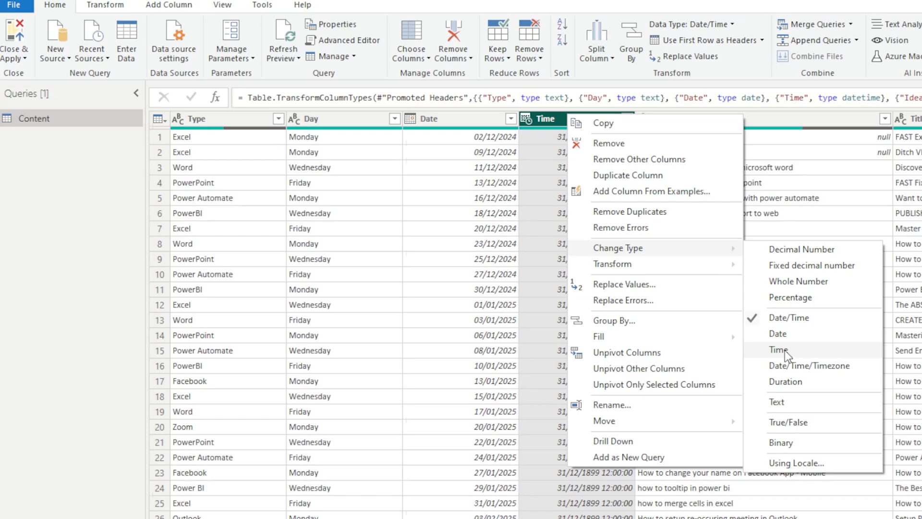
click(778, 349)
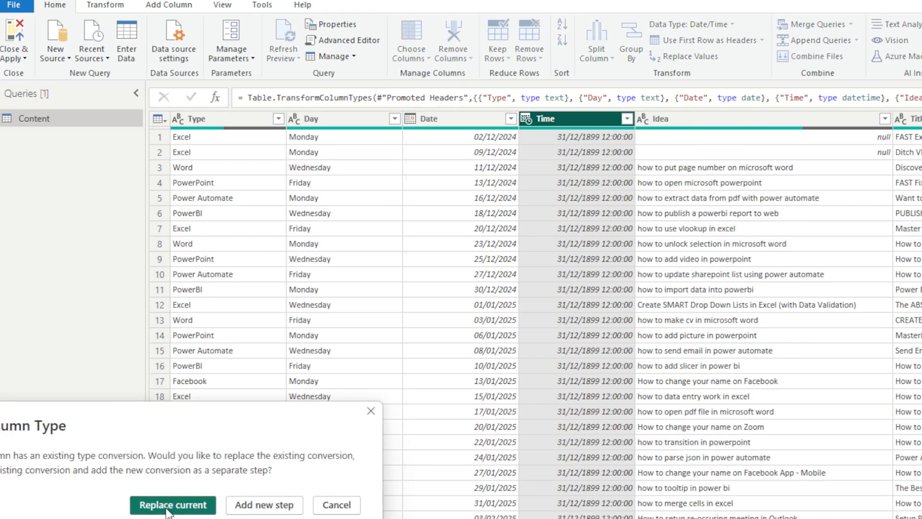
click(173, 505)
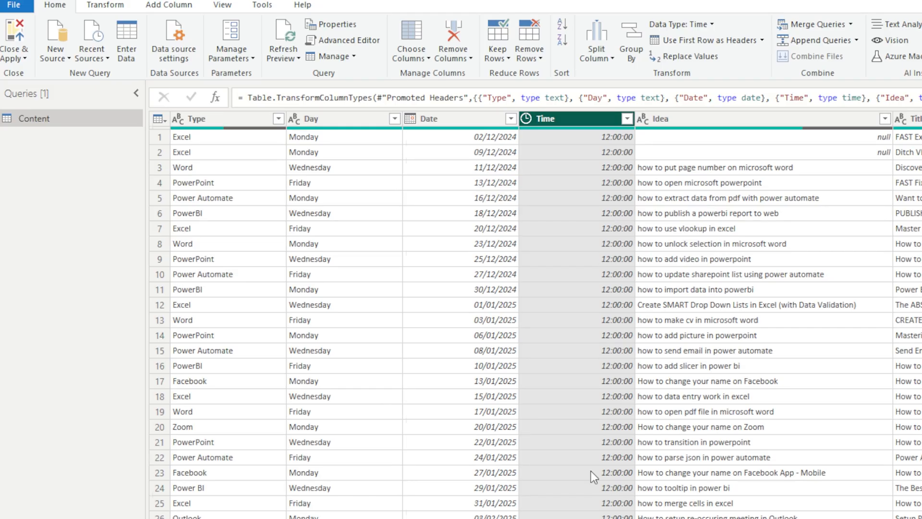
click(454, 119)
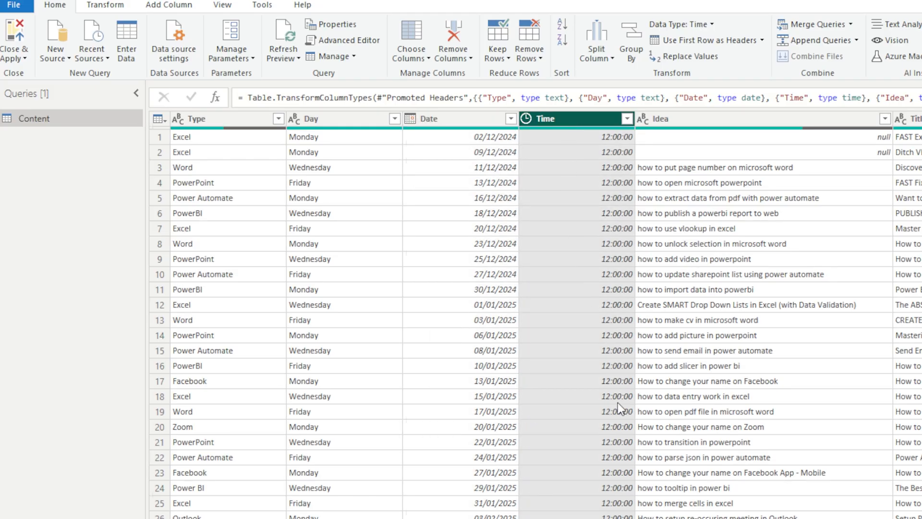
mouse_move(575, 175)
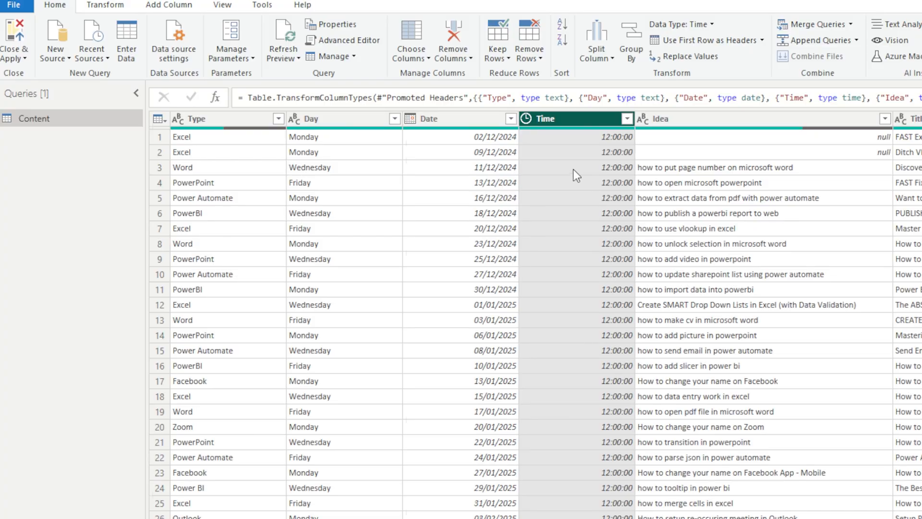
right_click(572, 119)
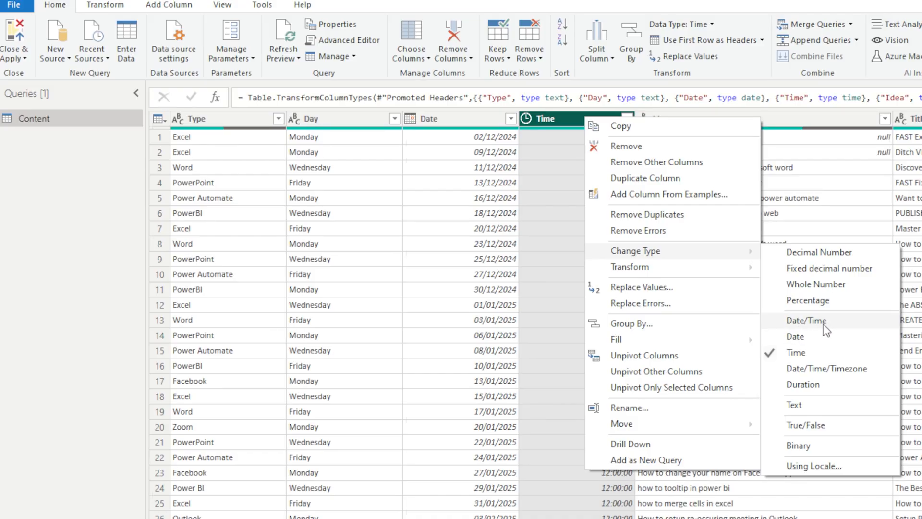
mouse_move(778, 348)
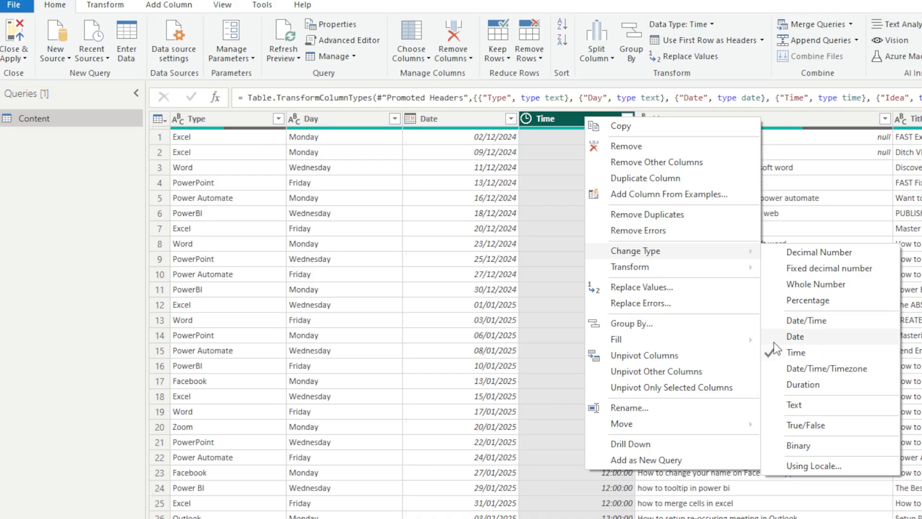
click(795, 353)
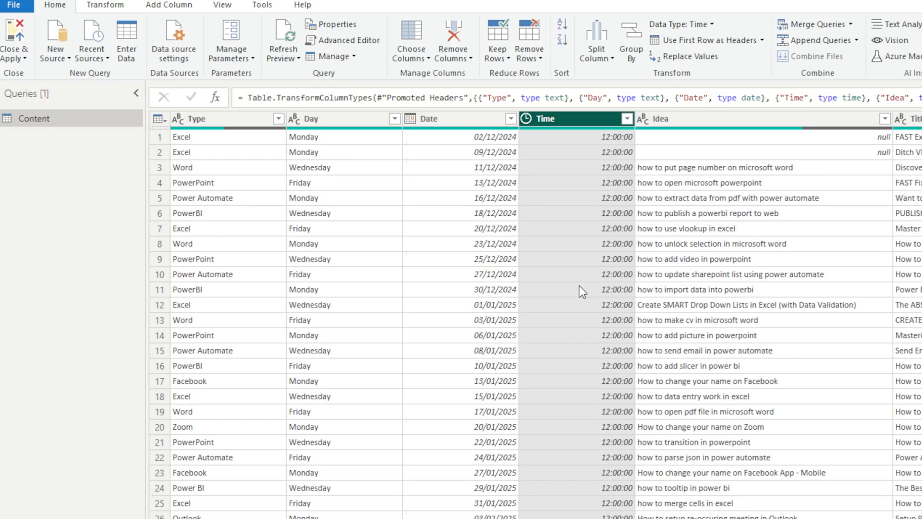
mouse_move(550, 329)
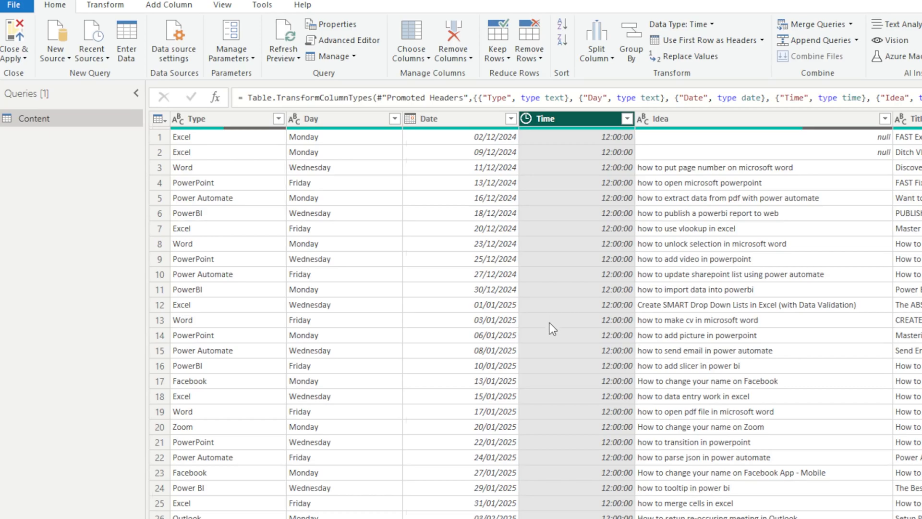
scroll(down, 3)
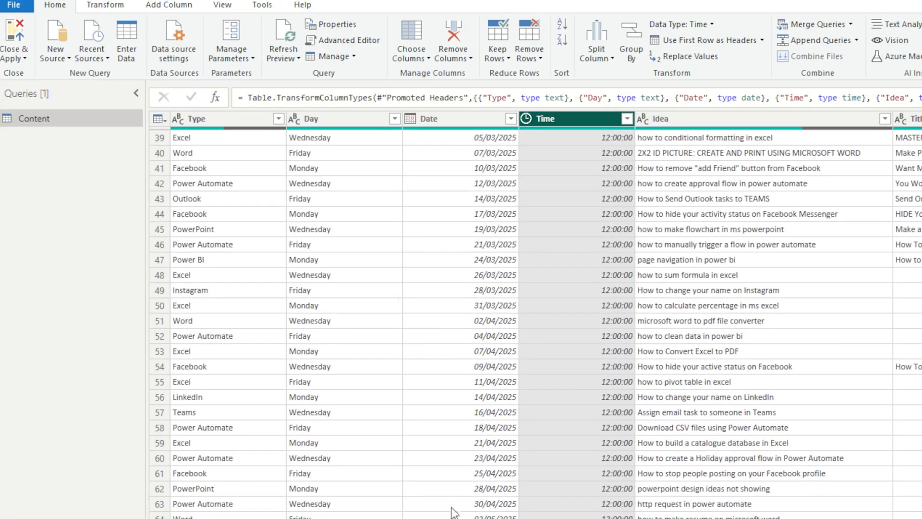
scroll(down, 3)
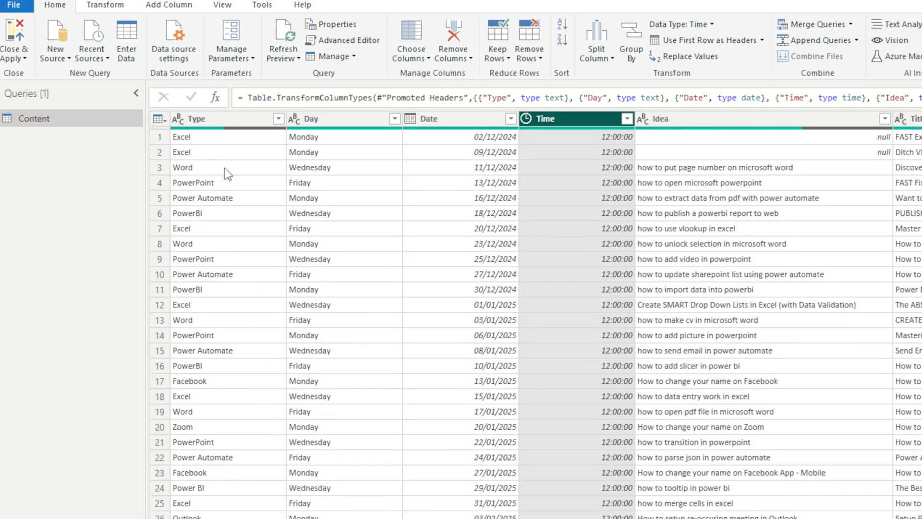
scroll(down, 3)
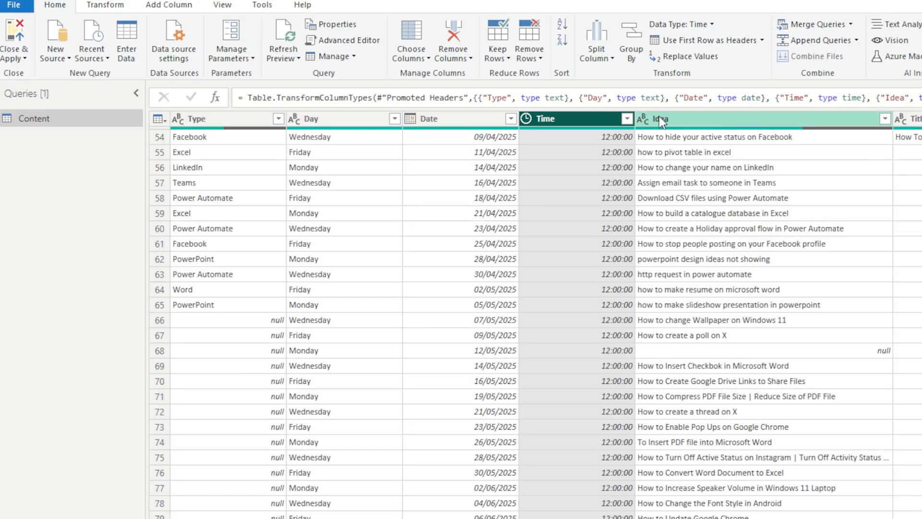
click(660, 119)
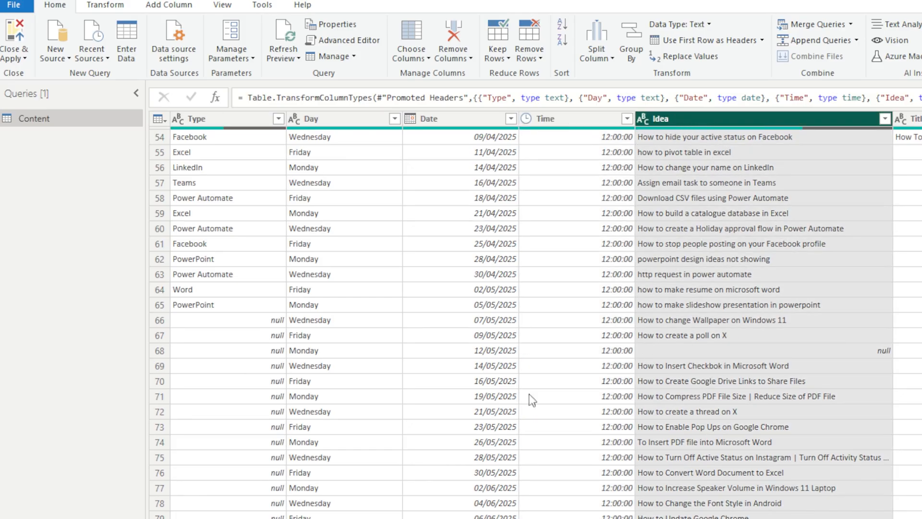
mouse_move(244, 511)
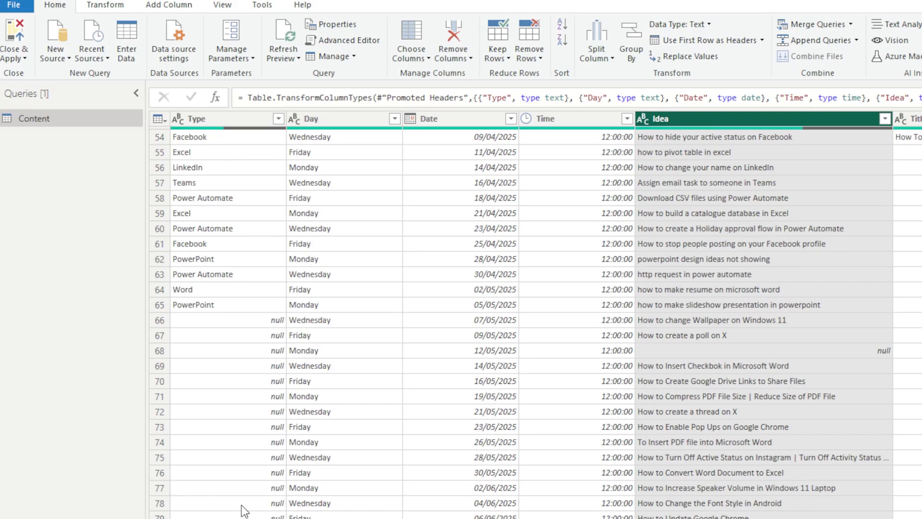
mouse_move(235, 458)
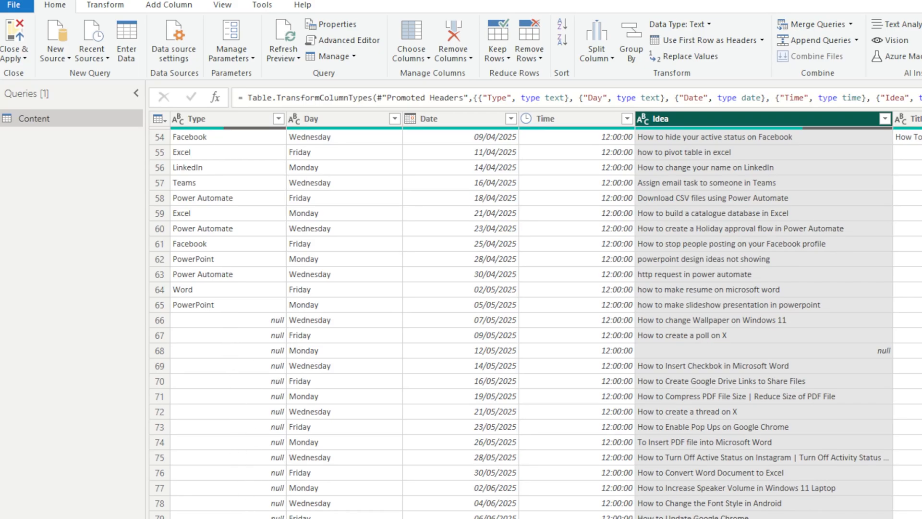
mouse_move(799, 367)
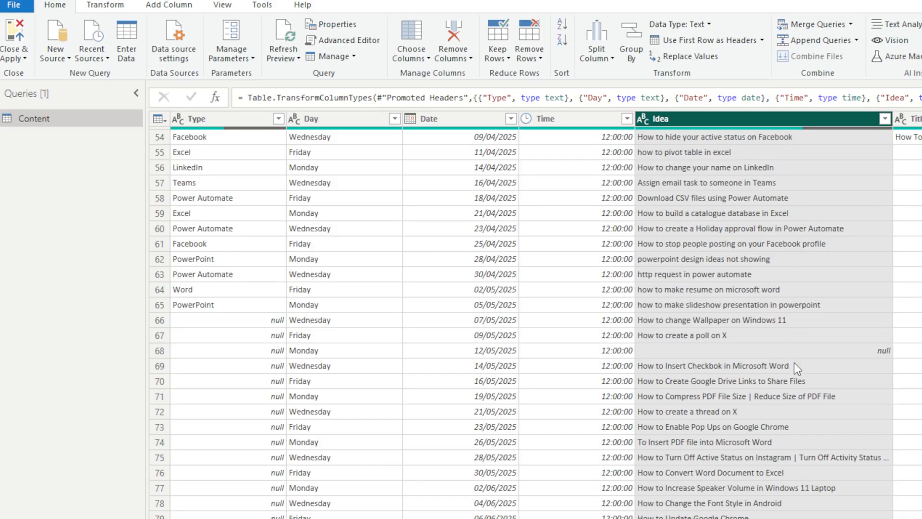
scroll(down, 3)
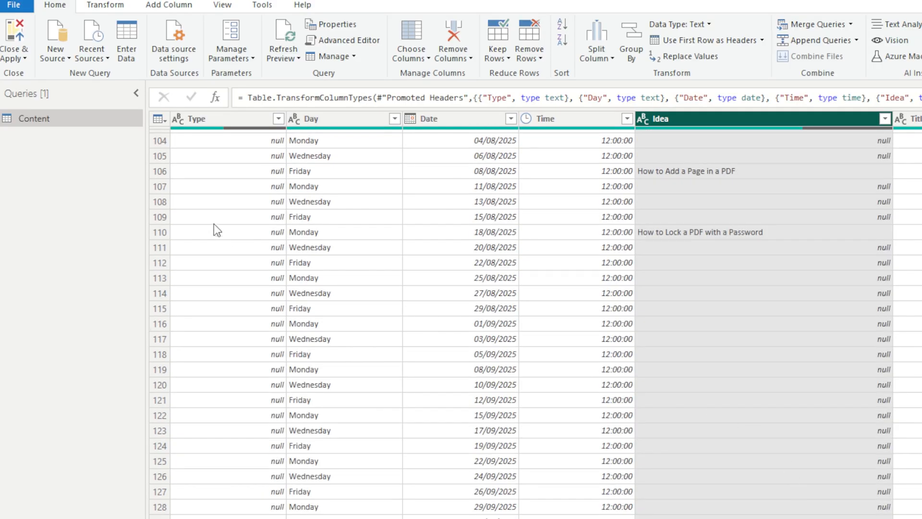
mouse_move(264, 470)
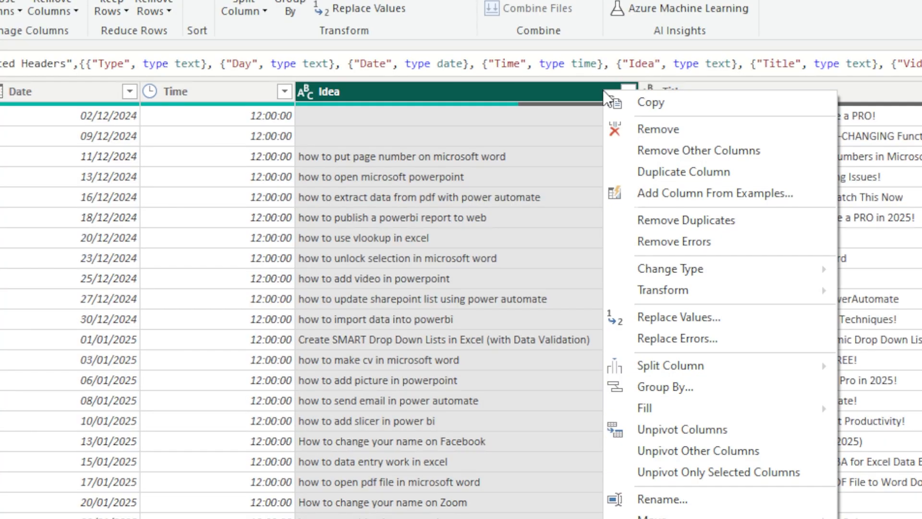
mouse_move(357, 91)
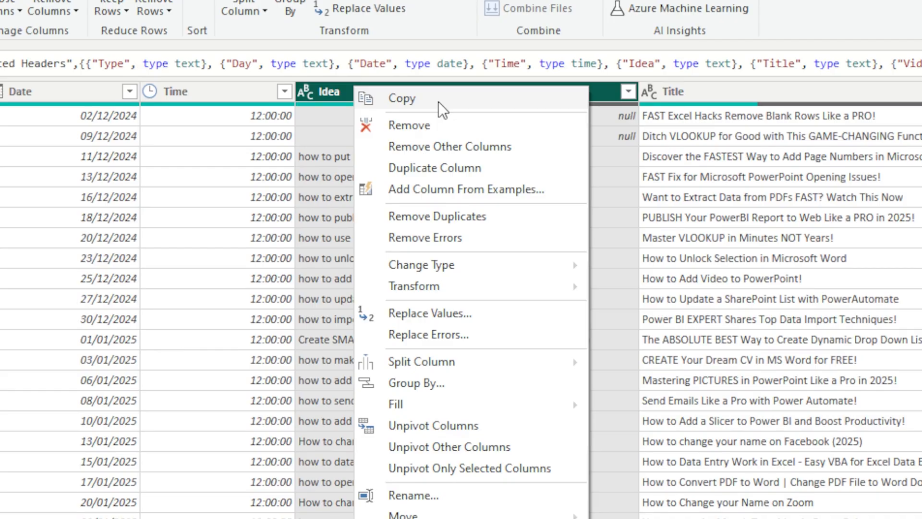
mouse_move(460, 243)
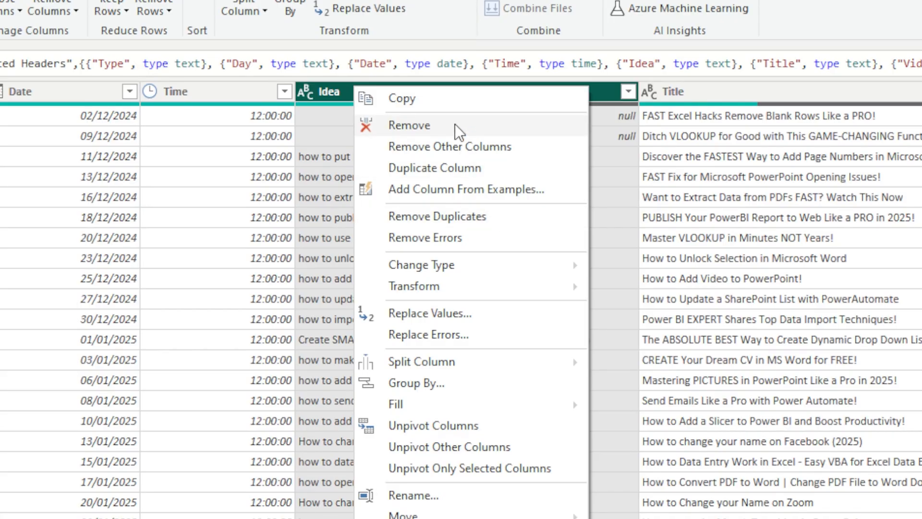
mouse_move(469, 335)
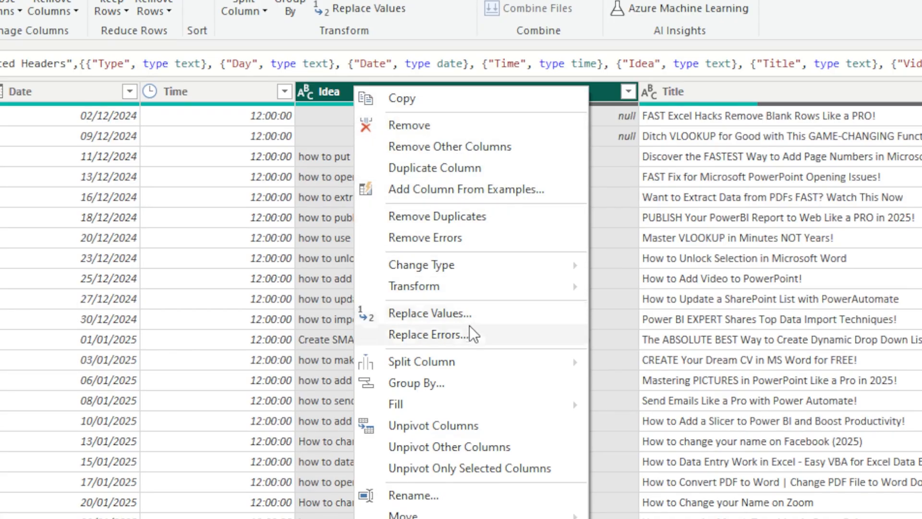
mouse_move(477, 334)
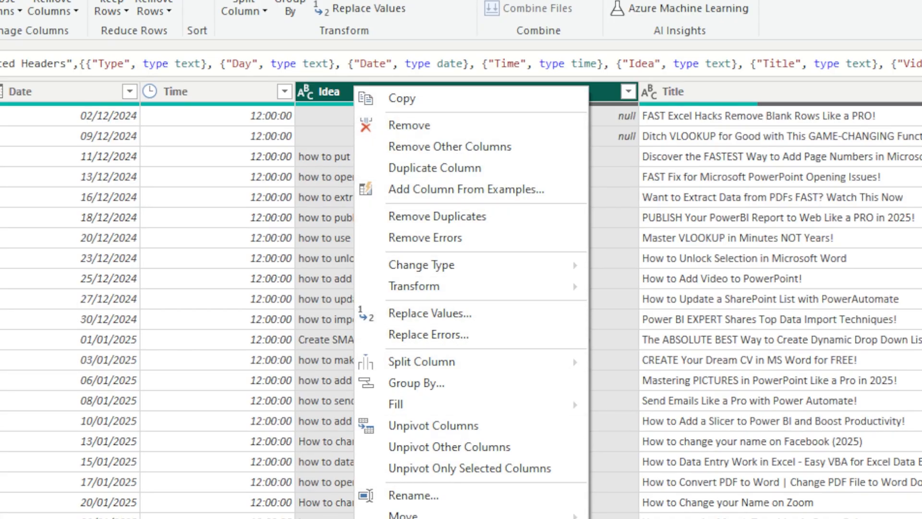
mouse_move(609, 107)
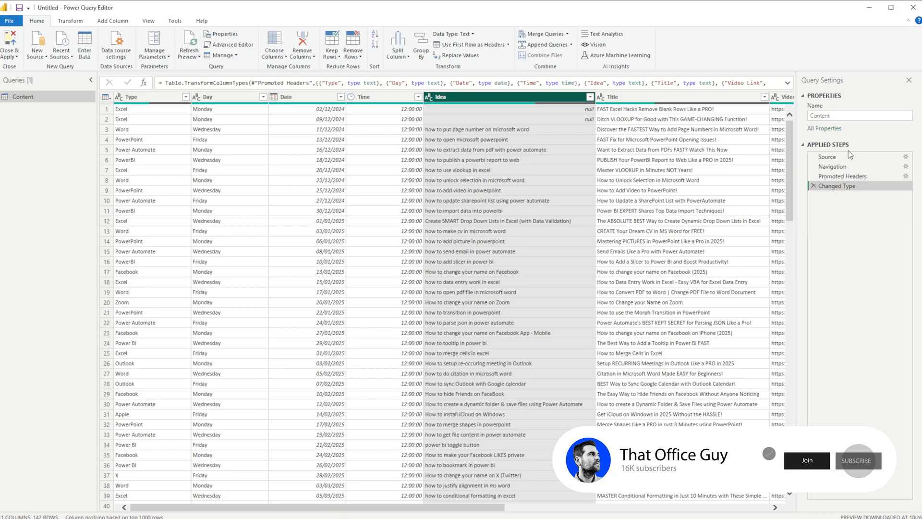
mouse_move(835, 166)
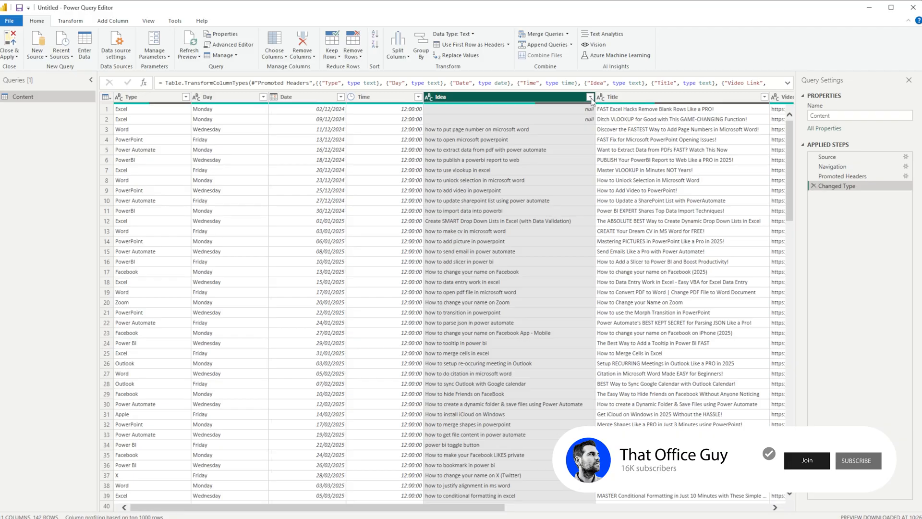
Filter the Idea column with Remove Empty to drop null rows
click(590, 97)
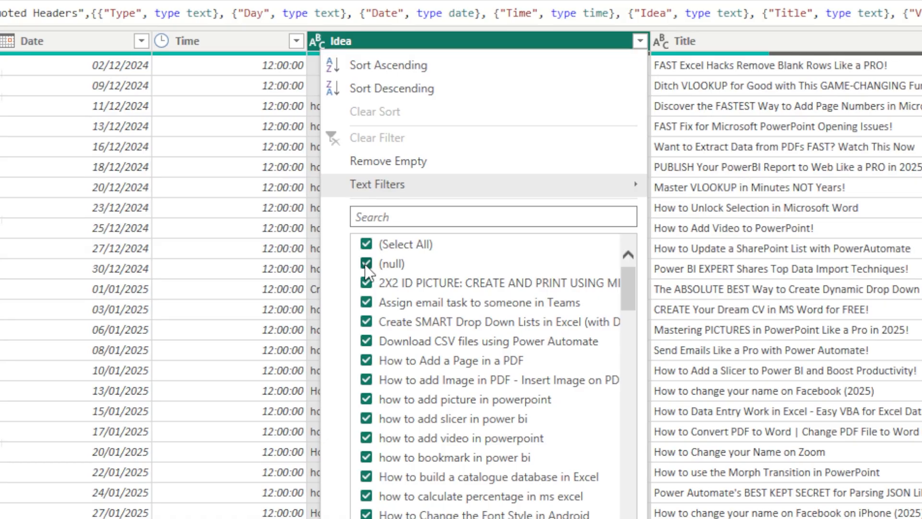
click(366, 264)
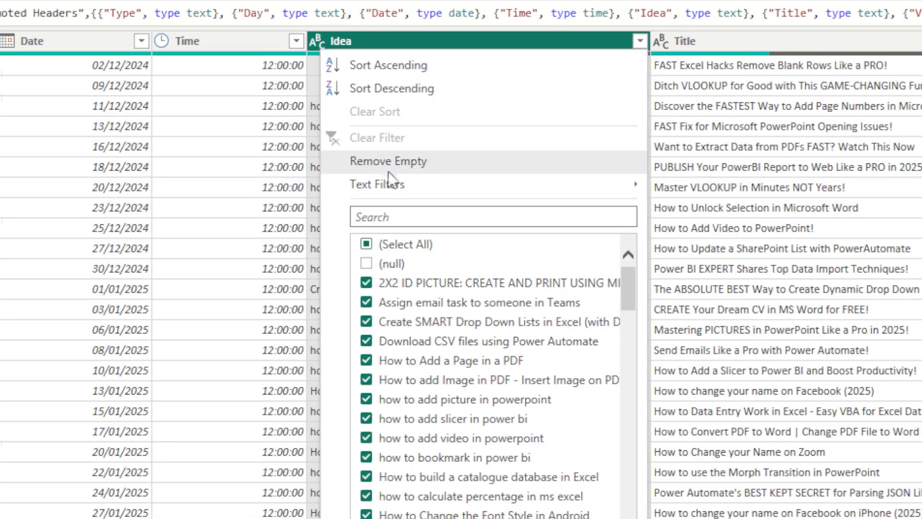
click(366, 263)
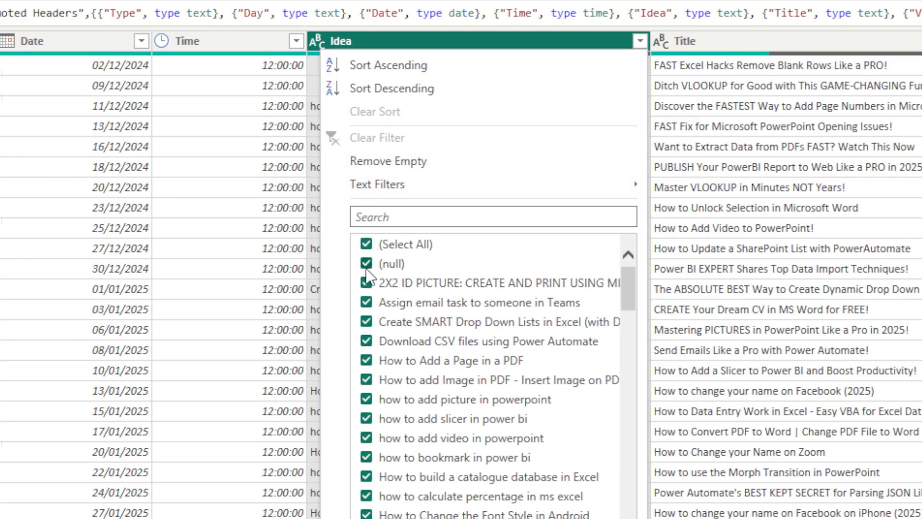
mouse_move(410, 172)
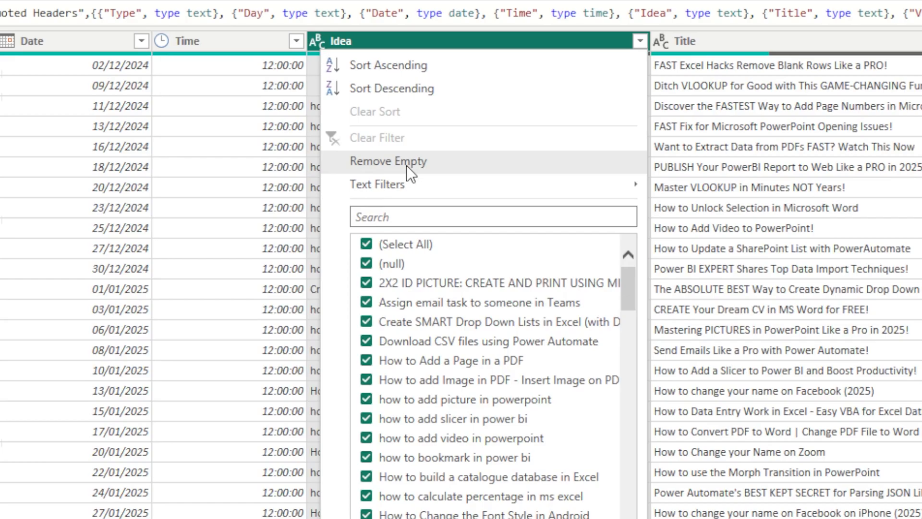
click(387, 161)
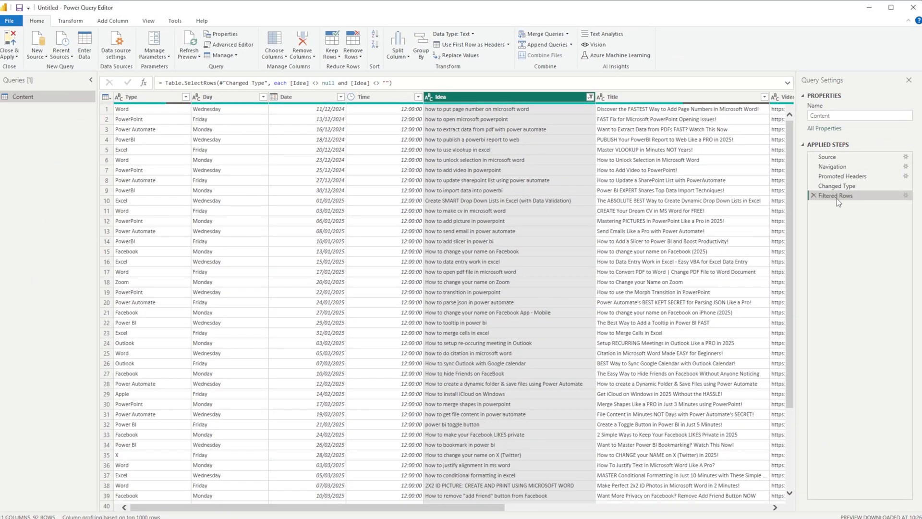
scroll(down, 3)
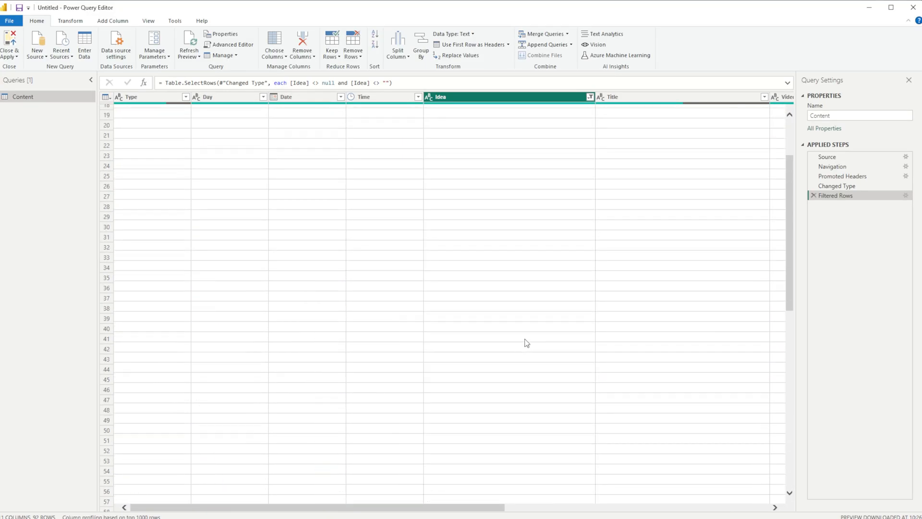
scroll(down, 3)
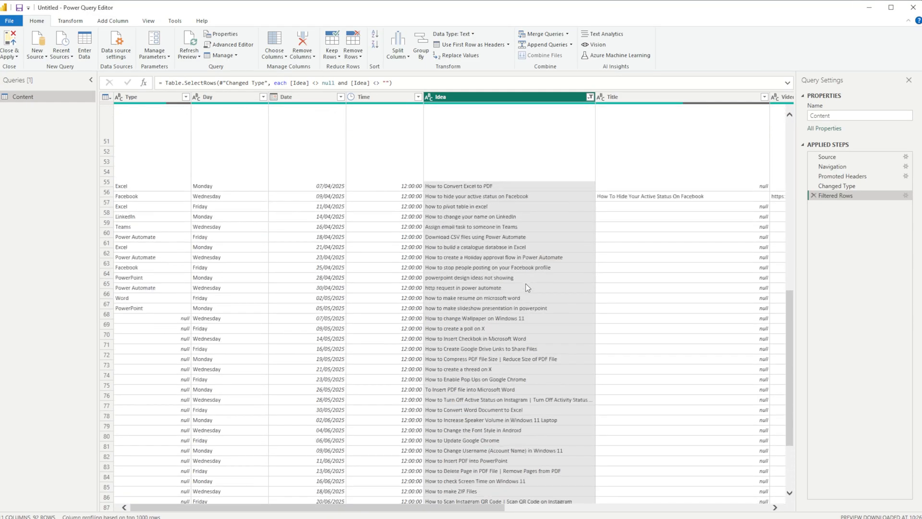
scroll(down, 3)
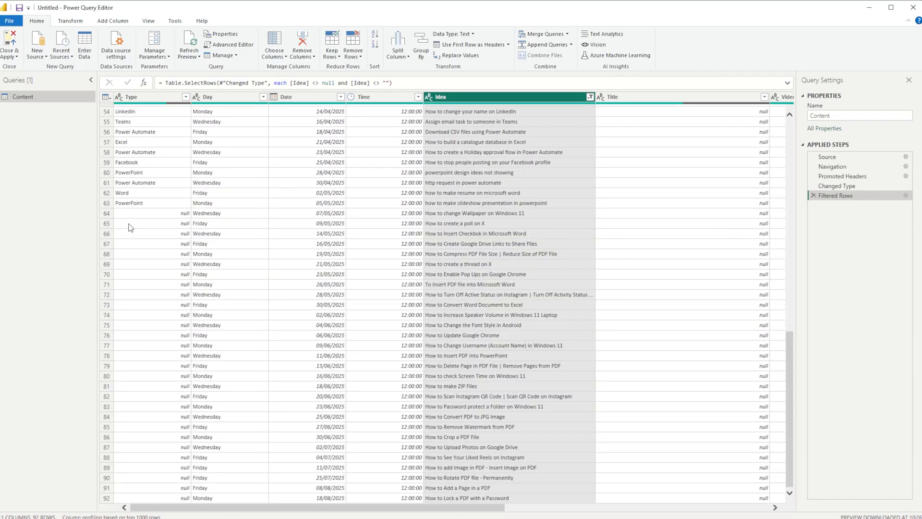
mouse_move(177, 400)
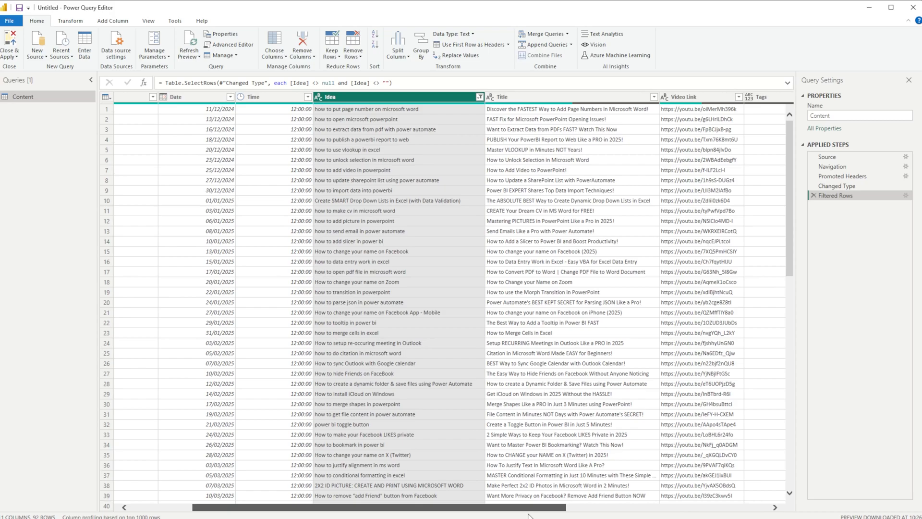
Remove the empty Column10 and Column11 from the Content query
scroll(right, 3)
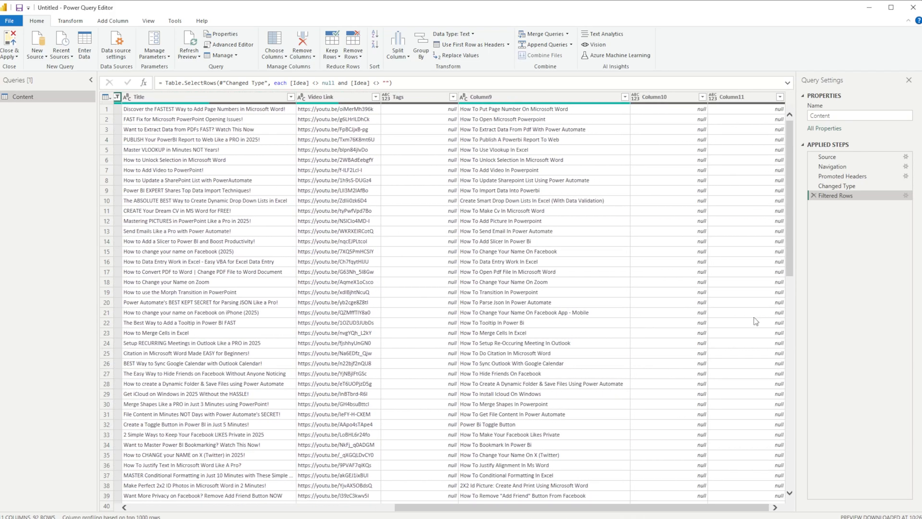
mouse_move(694, 274)
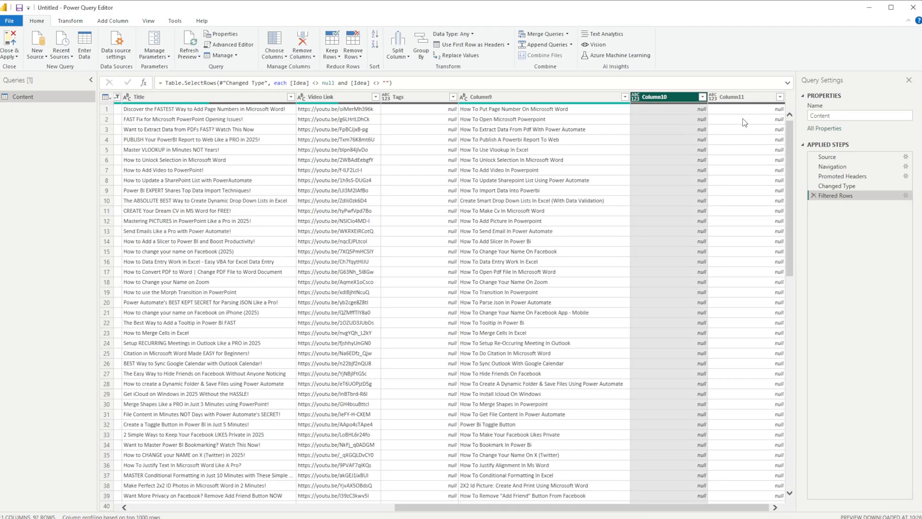
click(745, 96)
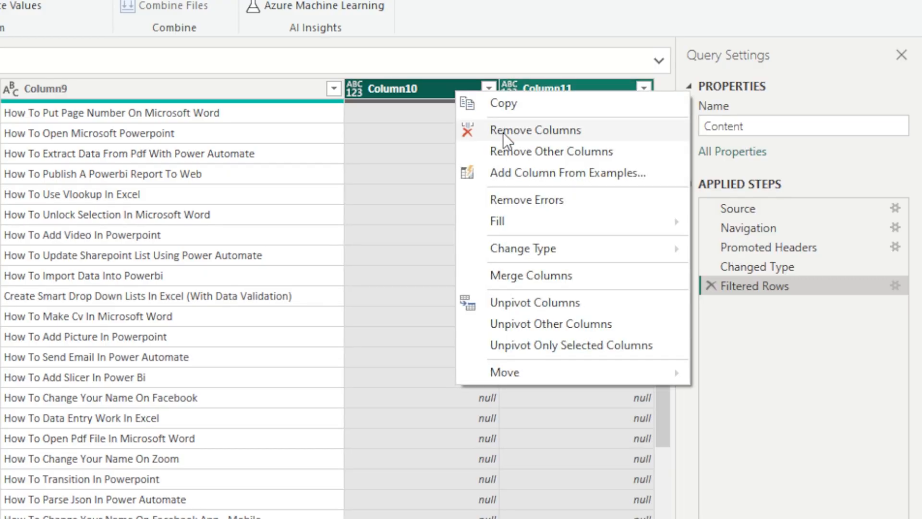
click(535, 131)
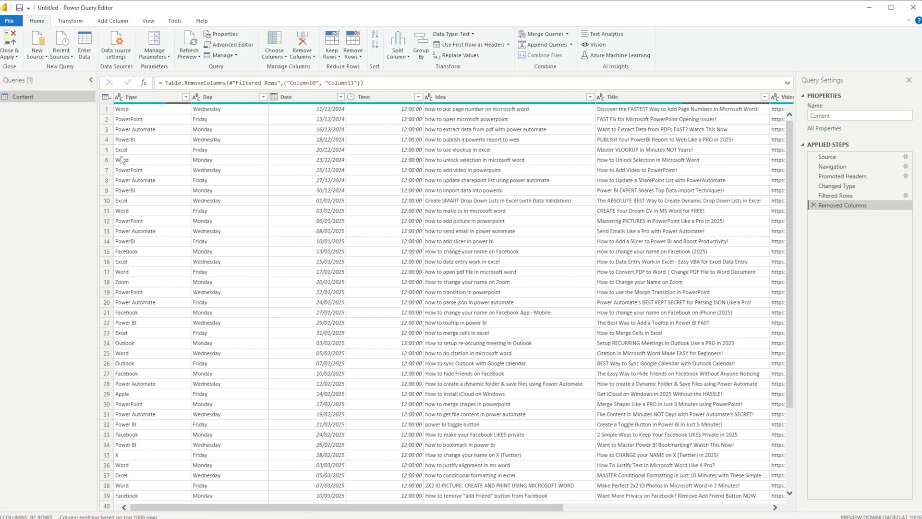
mouse_move(433, 134)
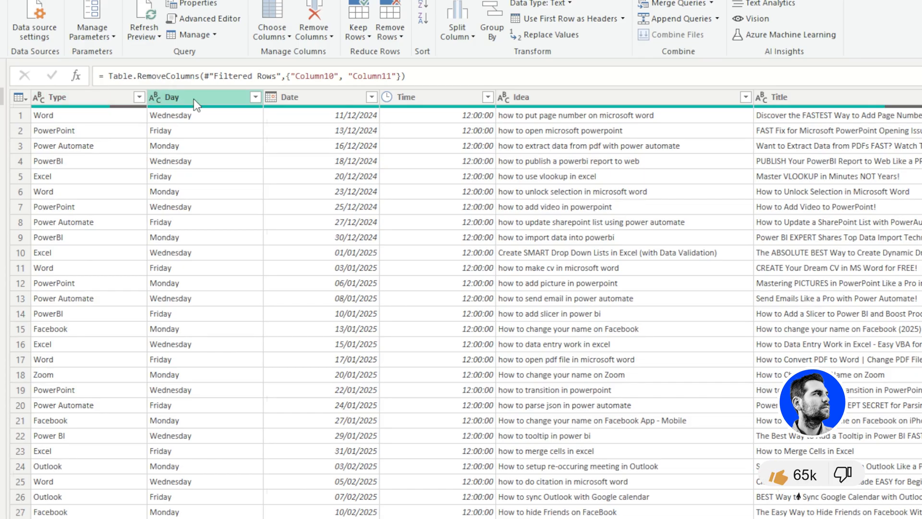
mouse_move(451, 121)
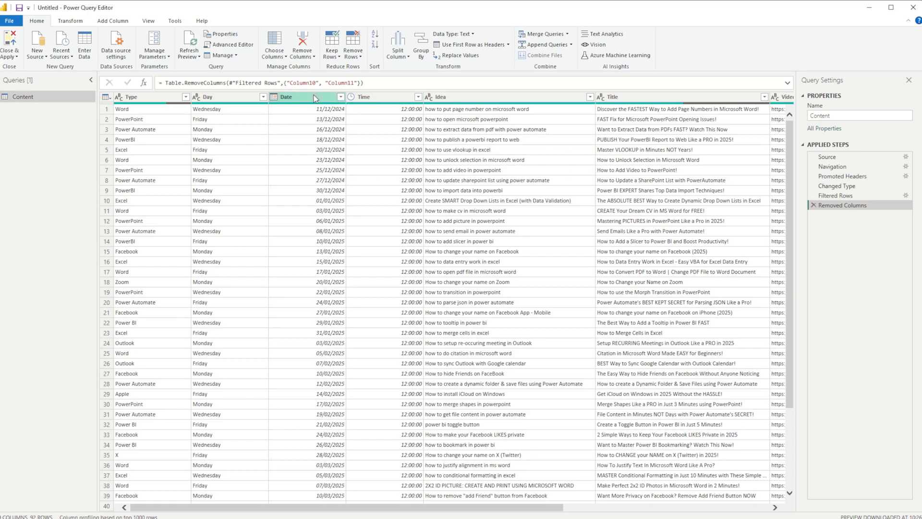
right_click(293, 97)
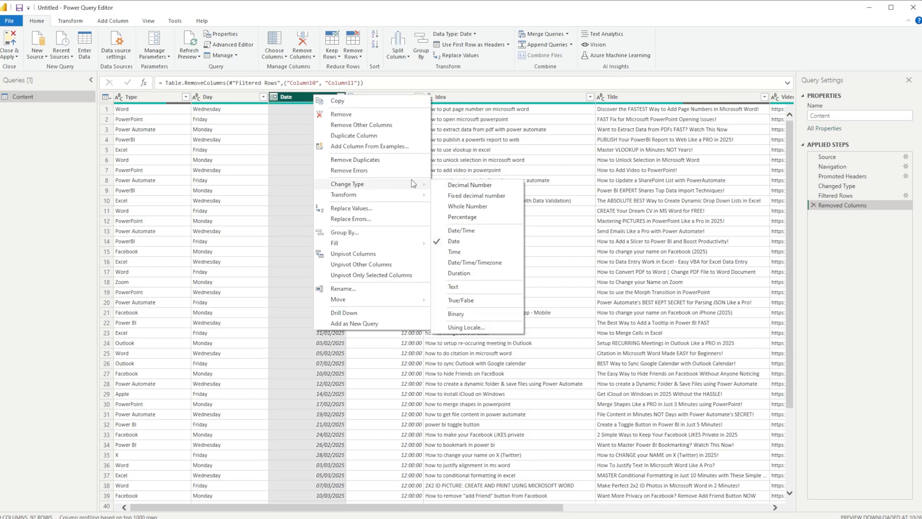
click(453, 241)
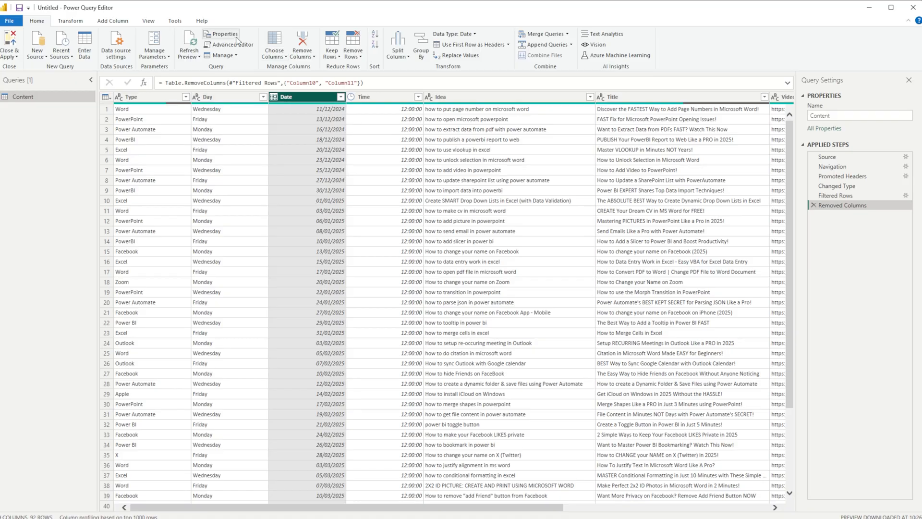
click(232, 44)
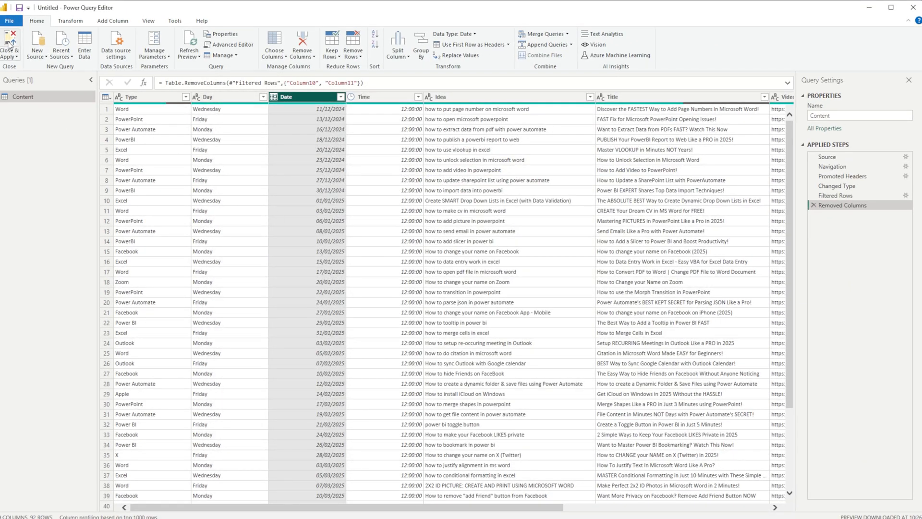
Close & Apply the query changes and view the 92-row Content table in Table view
click(10, 36)
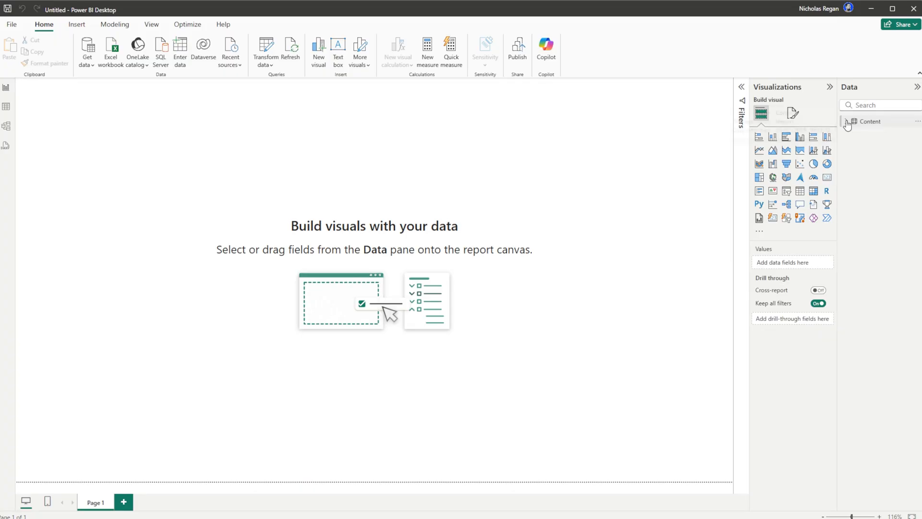
click(848, 121)
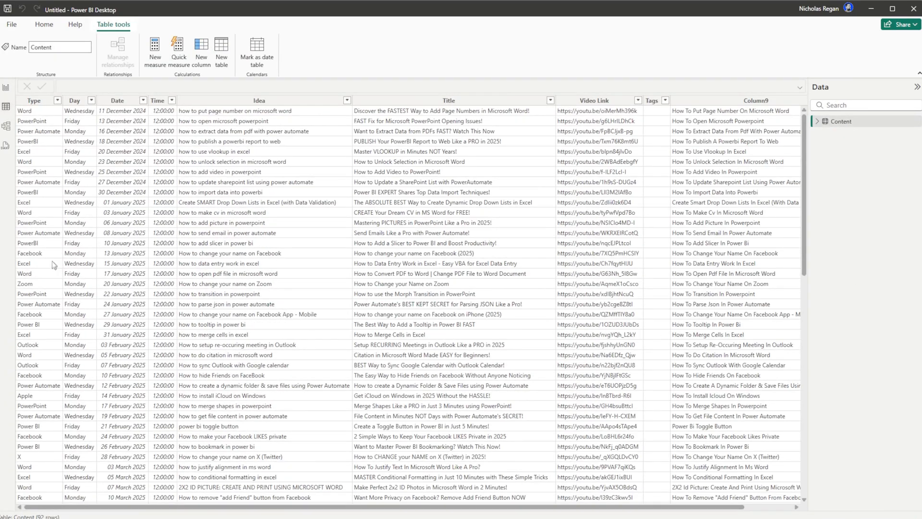
scroll(down, 3)
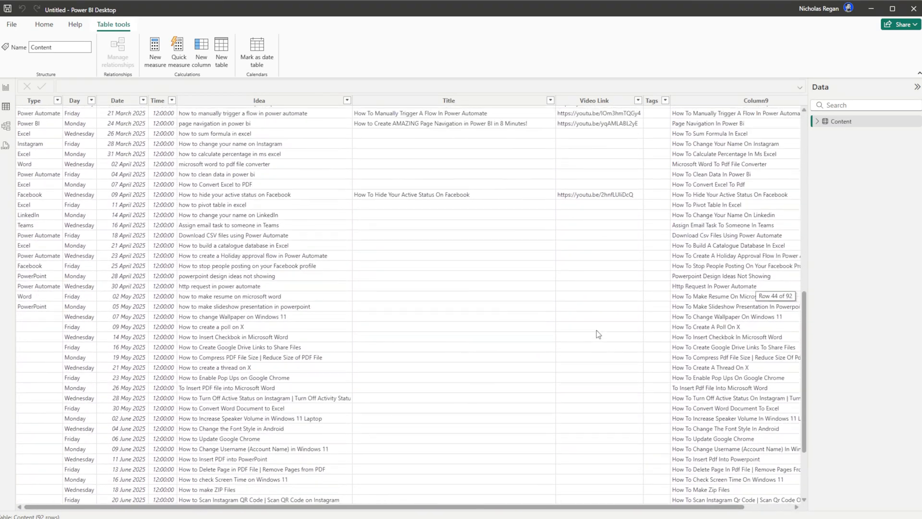